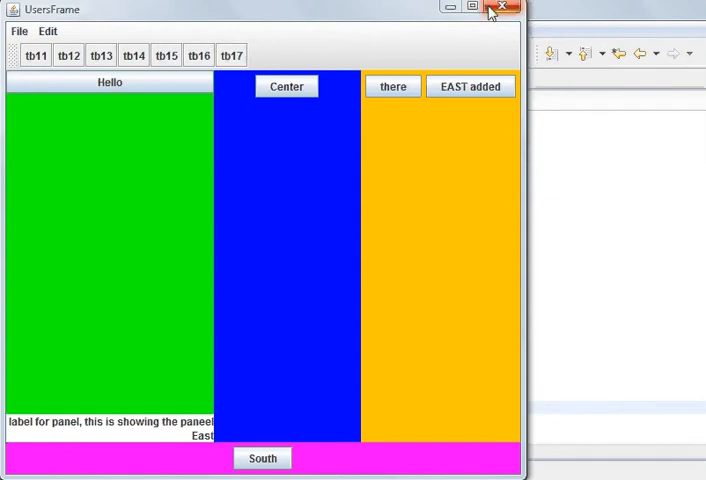
Close the running UsersFrame app window to return to UserFrame.java.
click(506, 9)
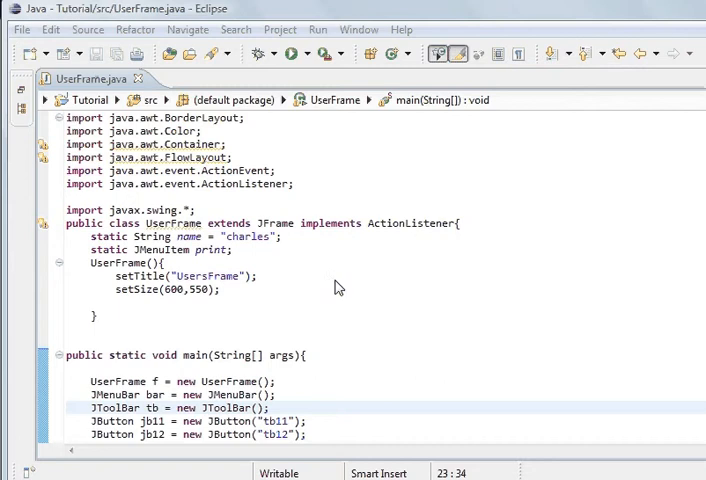
mouse_move(148, 402)
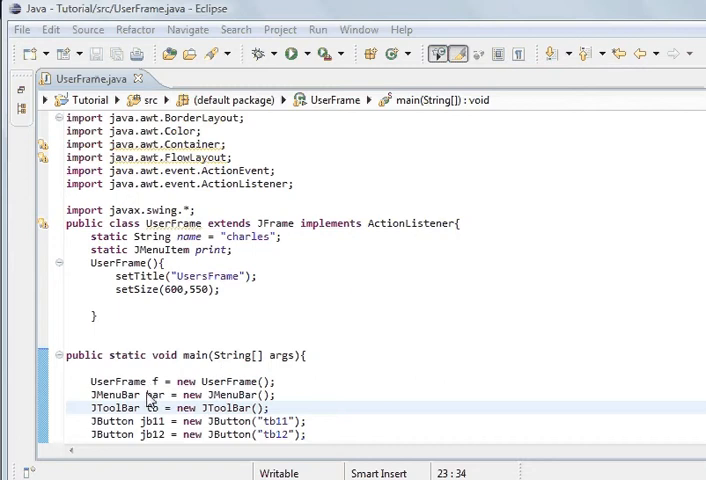
mouse_move(283, 404)
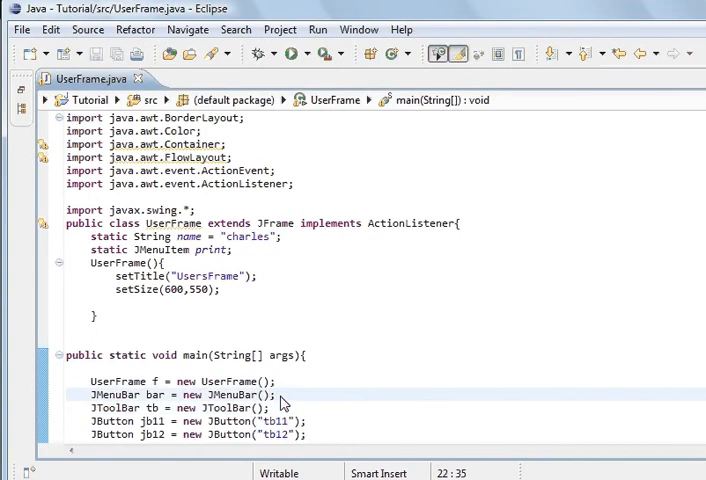
Add bar.setToolTipText("this is the manu bar please use this carefully") below the JMenuBar declaration.
text(ba)
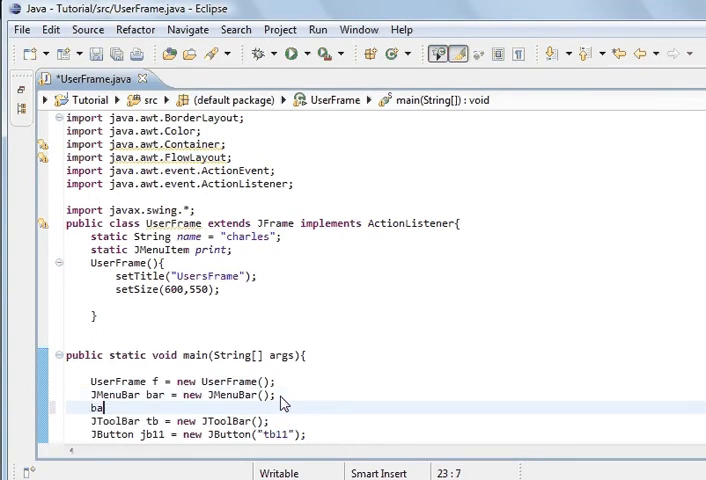
text(r)
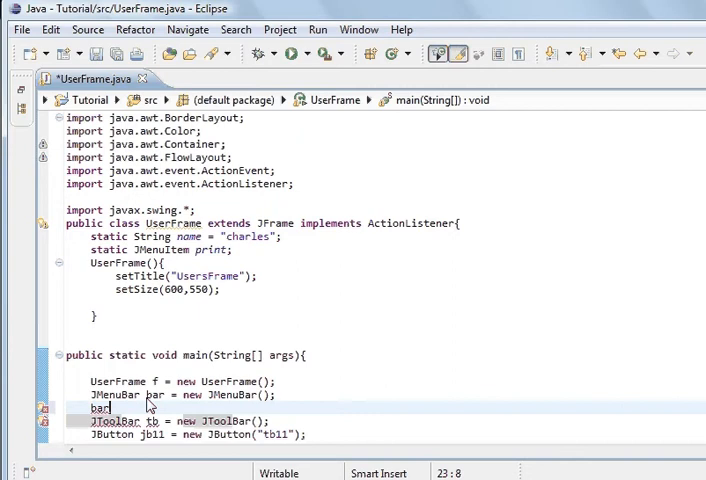
text(.)
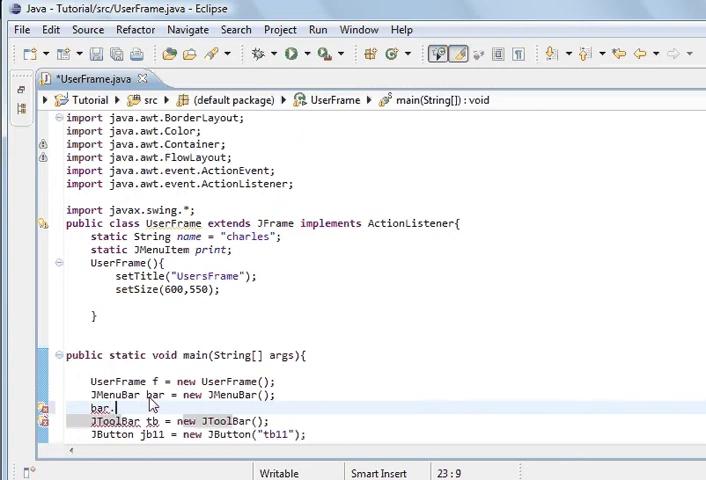
text(st)
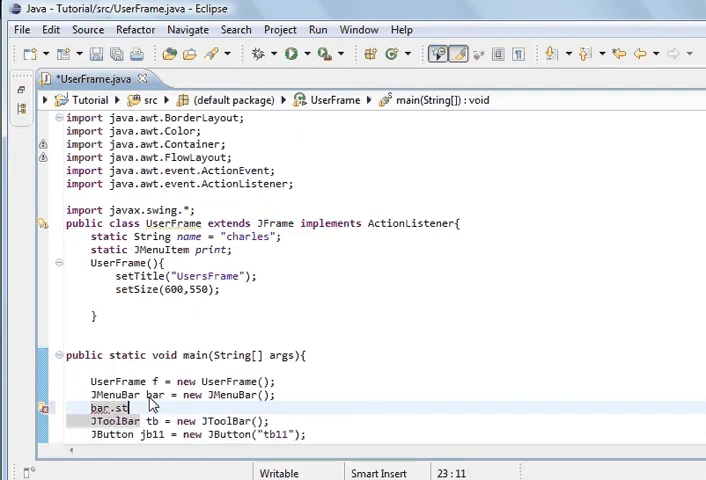
text(etToolTipText("this is)
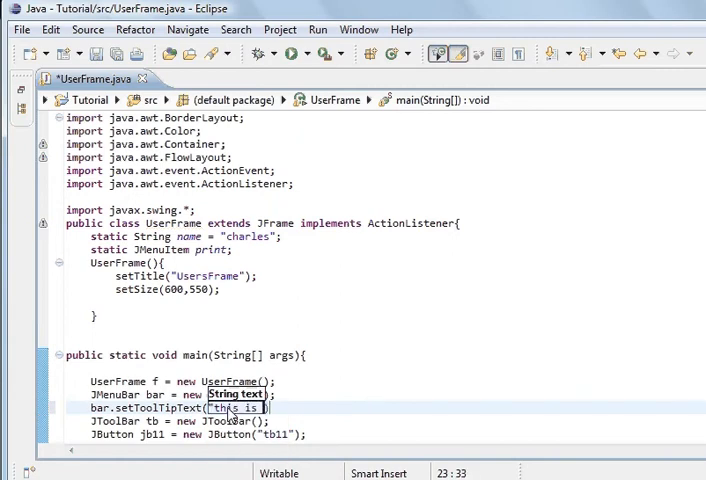
text(the manu)
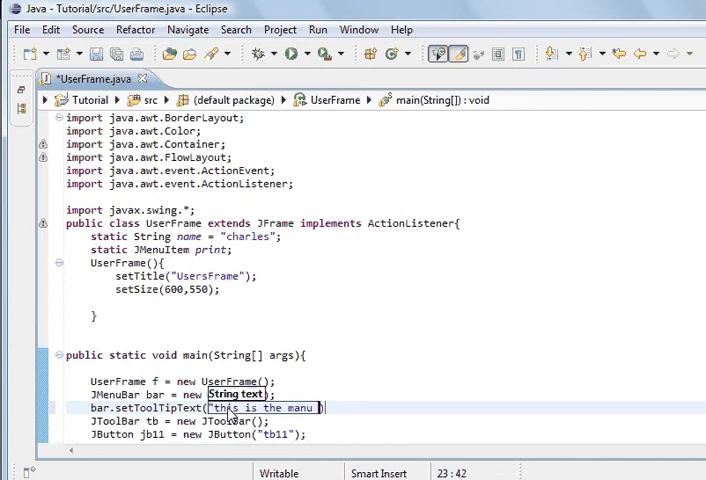
text(bar)
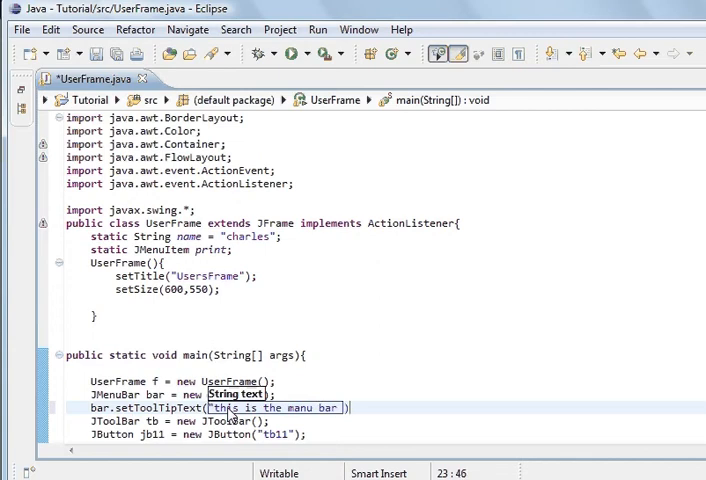
text(please use)
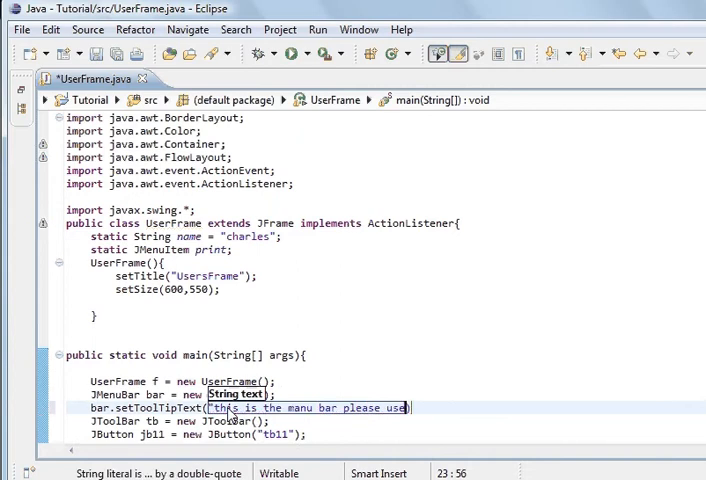
text(this carefully)
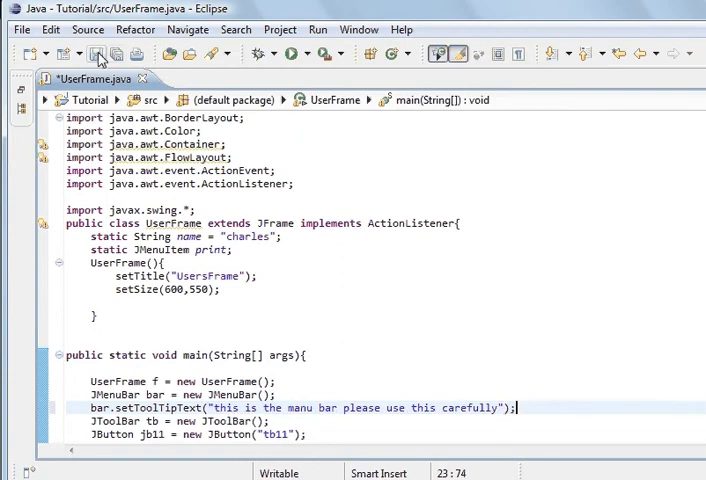
Run the updated UsersFrame app to check the menu bar tooltip.
click(305, 54)
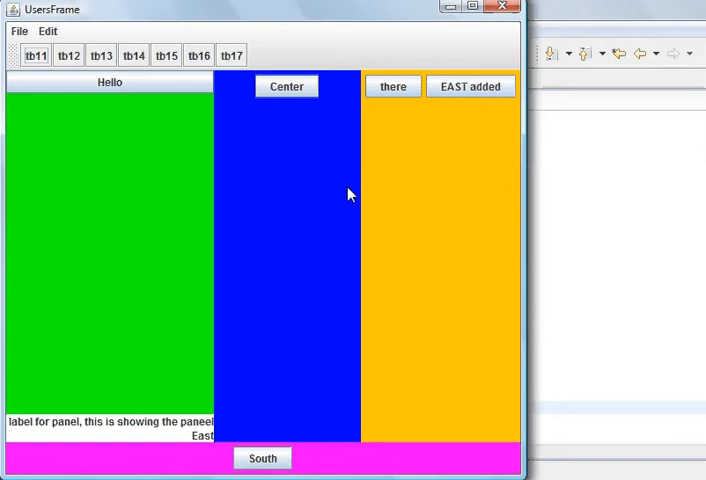
mouse_move(309, 38)
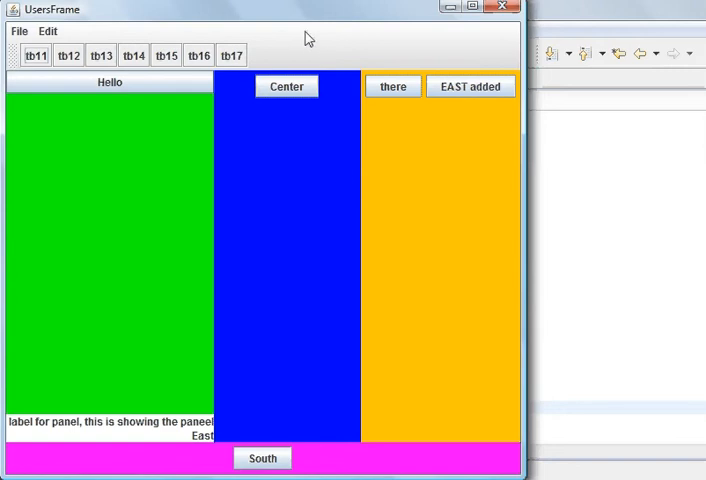
mouse_move(307, 40)
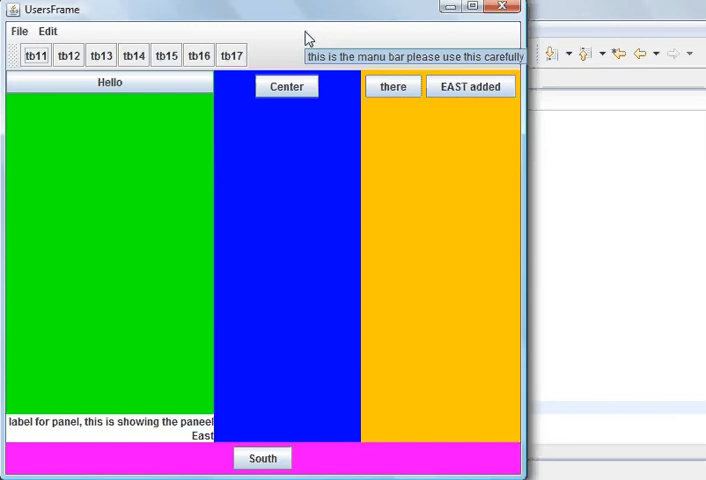
mouse_move(295, 58)
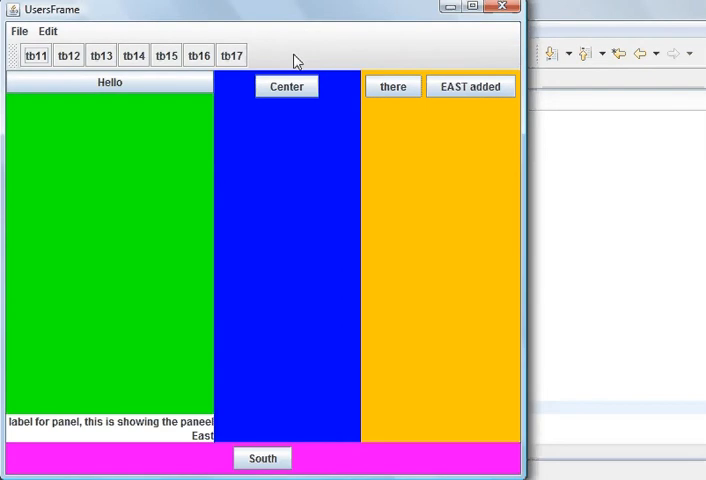
mouse_move(174, 169)
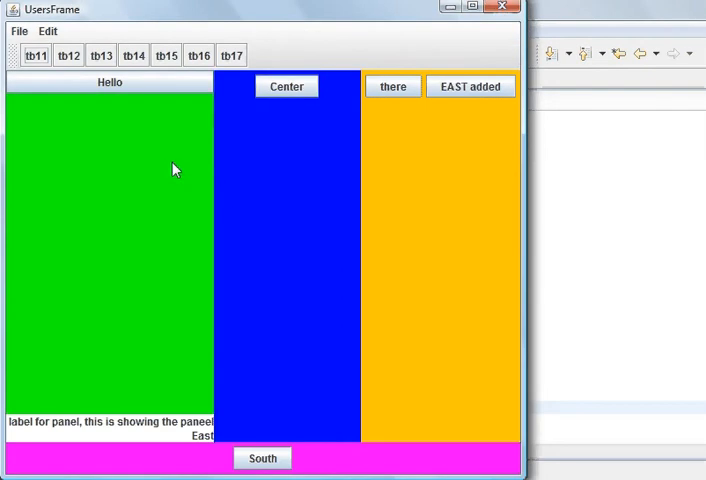
mouse_move(509, 16)
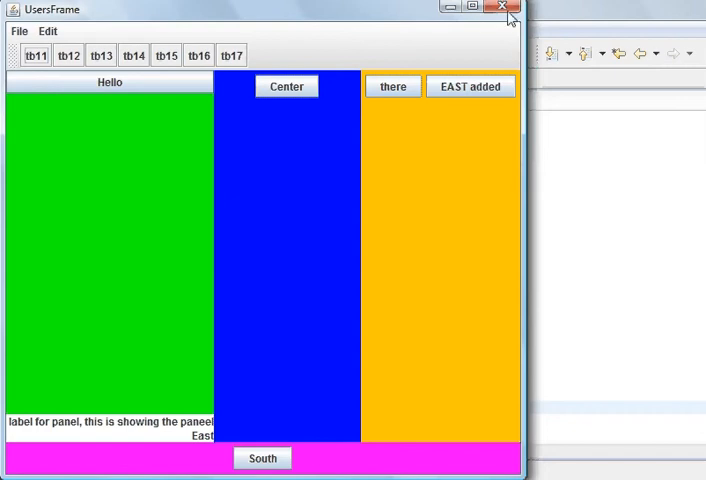
Close the UsersFrame window and select setToolTipText to begin the toolbar statement.
click(509, 8)
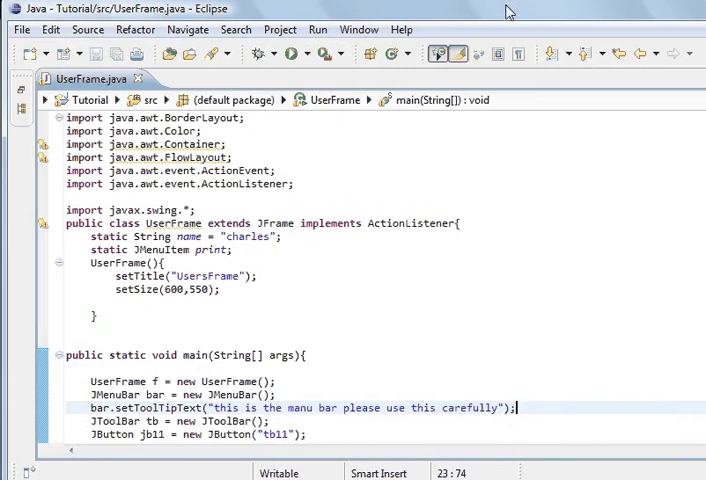
mouse_move(450, 333)
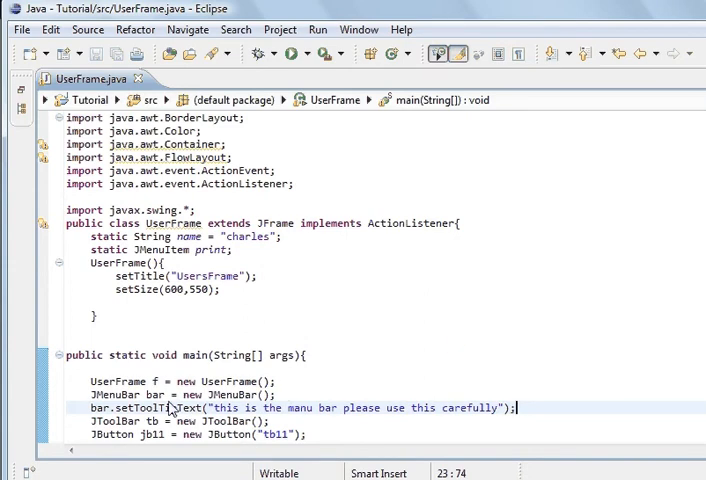
double_click(155, 408)
text(t)
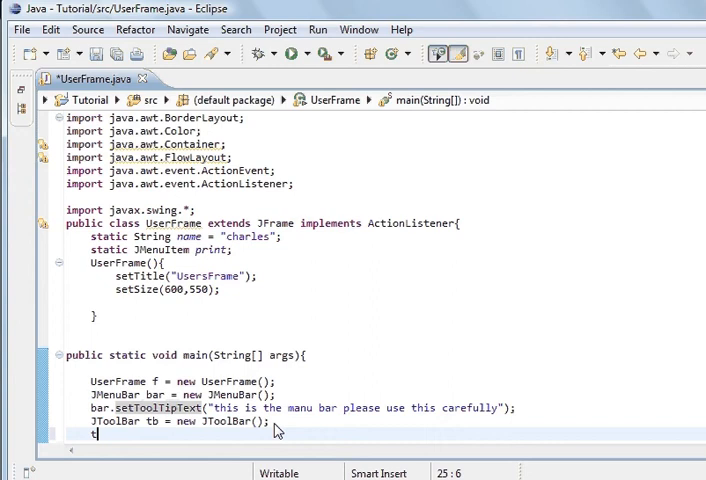
Add tb.setToolTipText("This is a too bar"); below the JToolBar declaration.
text(b.ser)
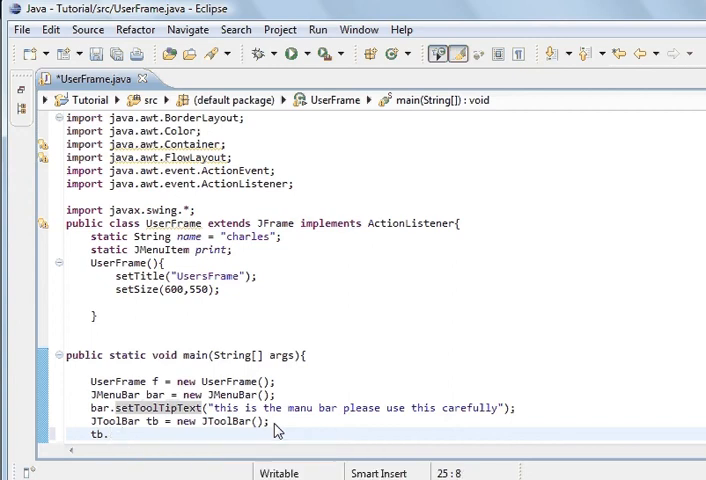
text(set)
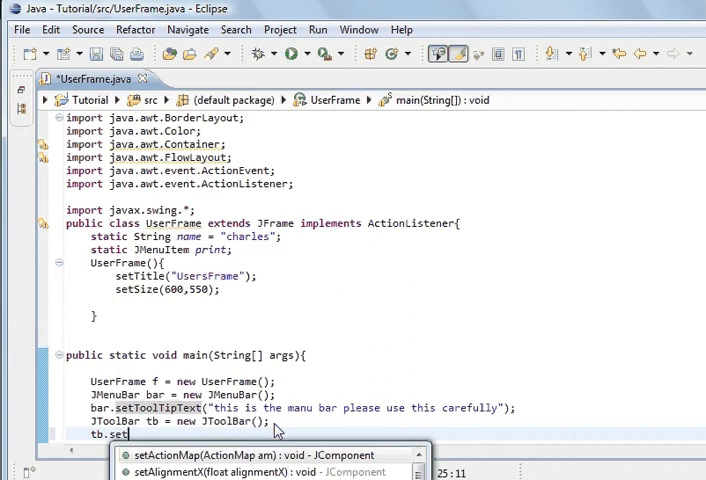
text(ToolTipText()
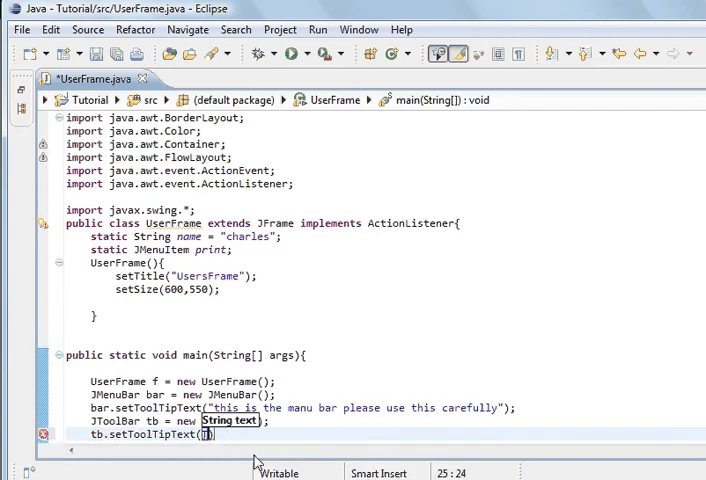
text("")
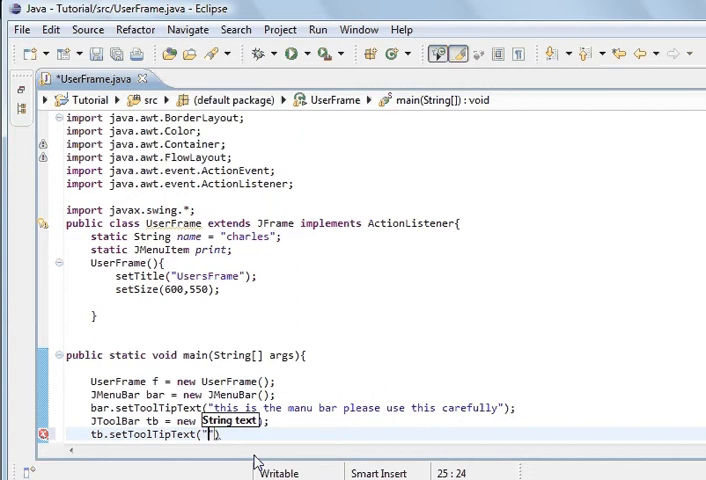
text(This is a too bar)
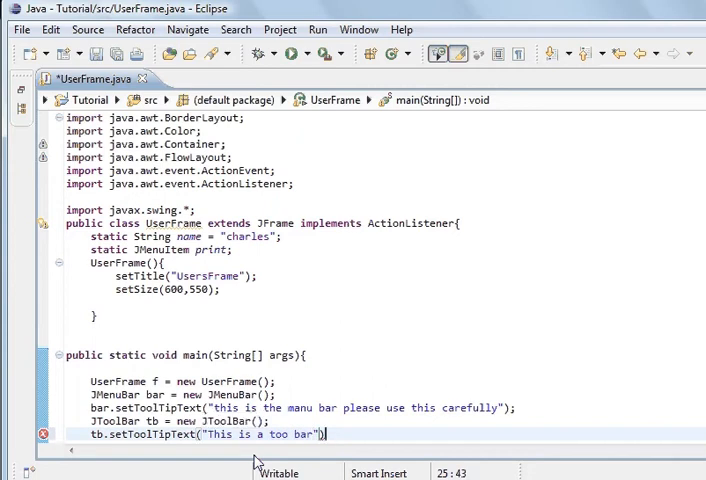
text(;)
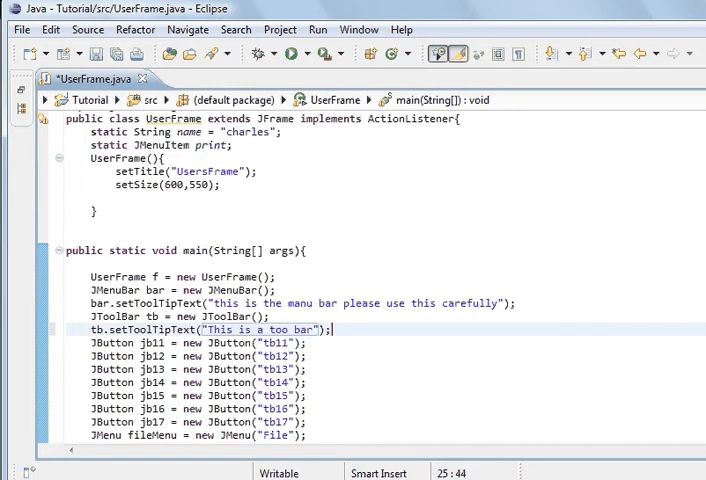
Add jb11.setToolTipText("this button has a tool tip, please read!") after the jb11 declaration.
scroll(down, 3)
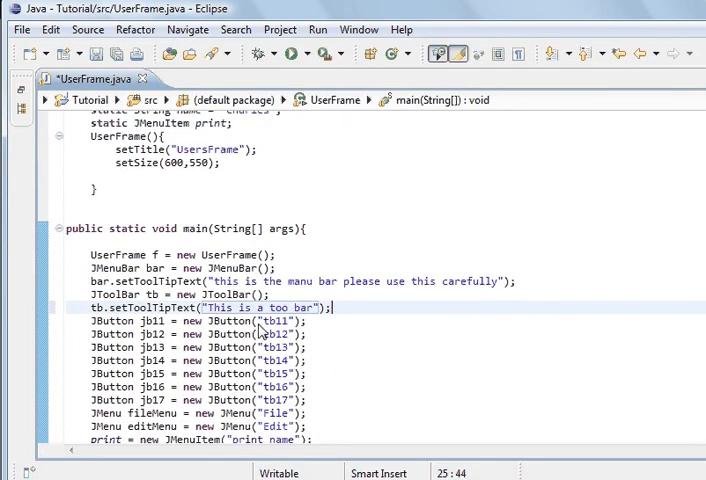
mouse_move(175, 332)
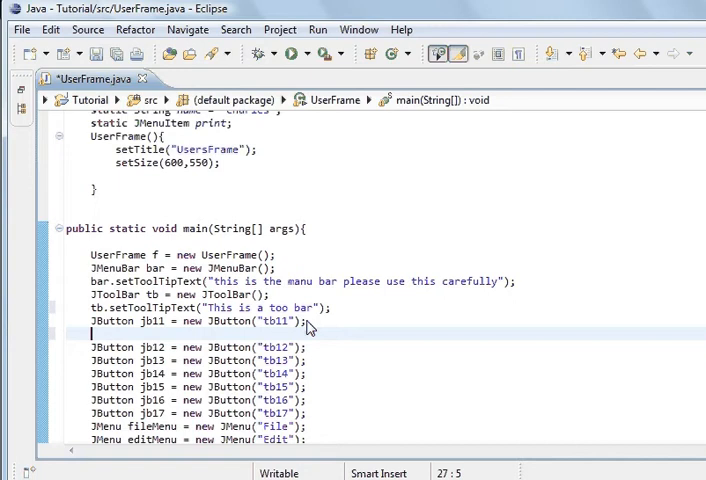
text(jb)
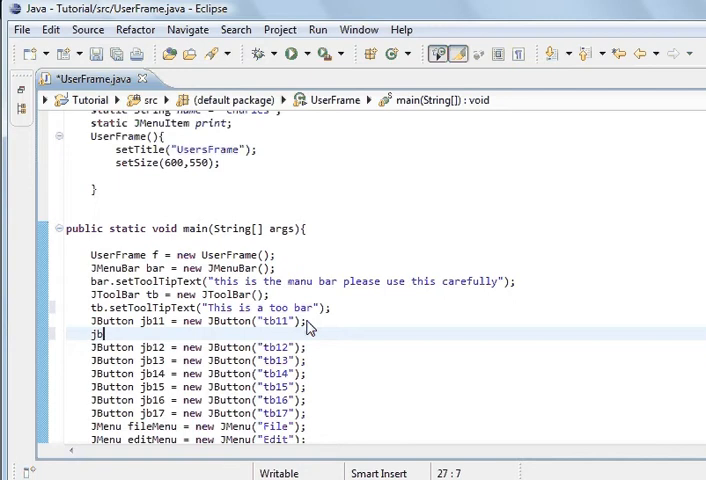
text(11.setToolTipText(text)
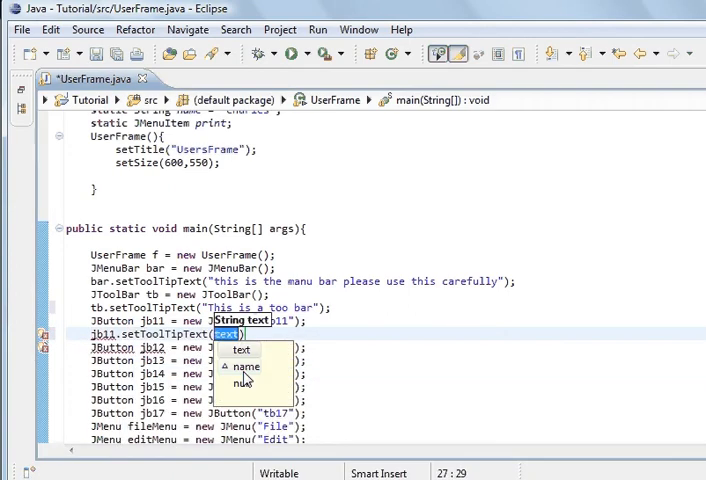
text(this button has a tool)
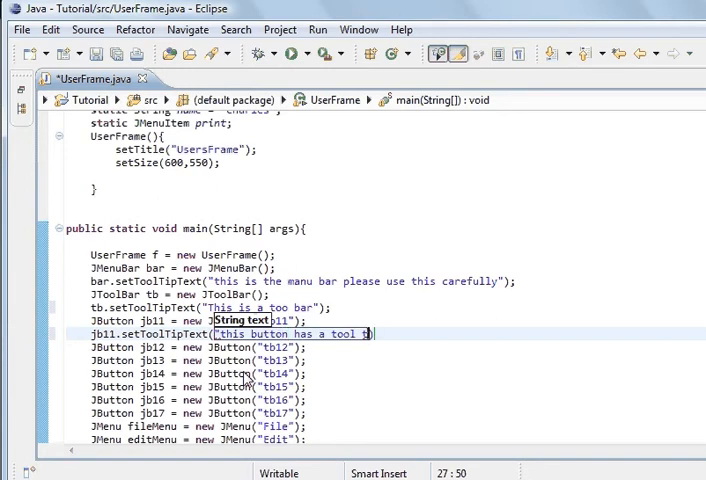
text(, please)
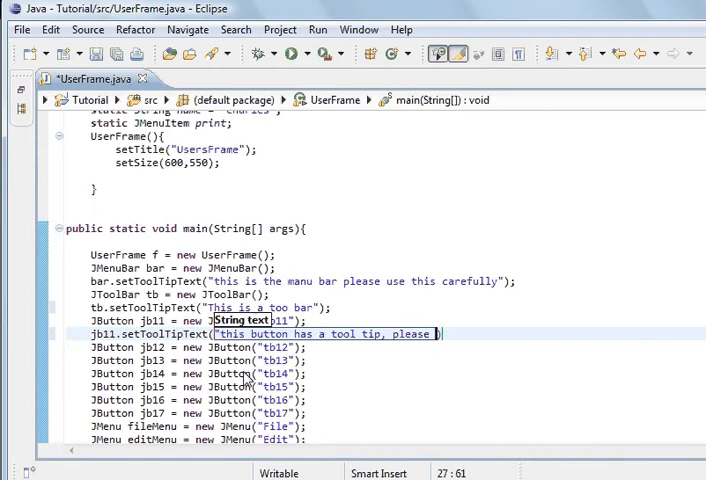
text(read!)
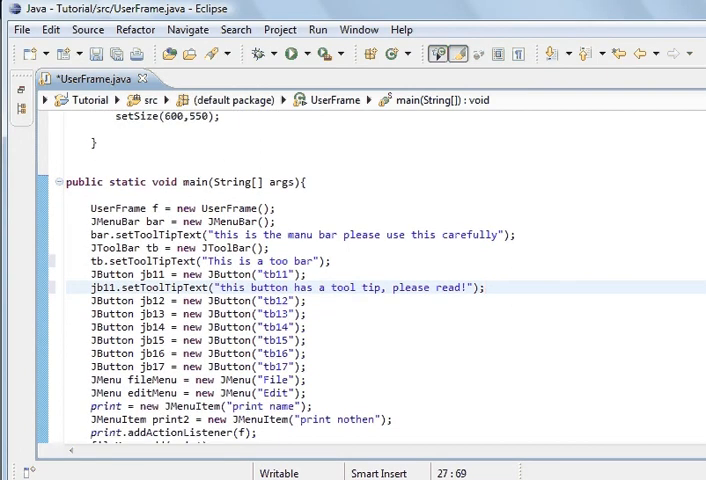
Add jb.setToolTipText("Hello Button") below the jb button declaration.
scroll(down, 3)
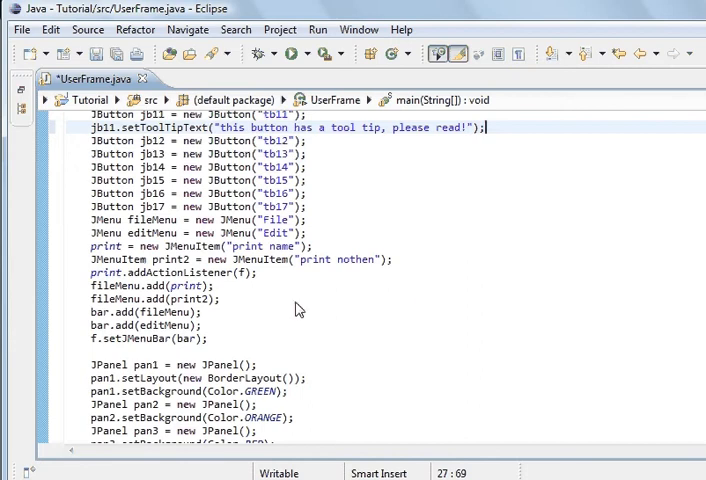
mouse_move(362, 374)
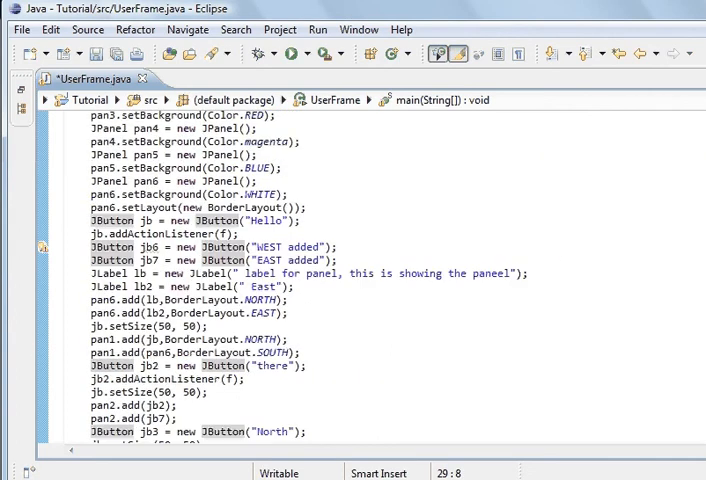
mouse_move(300, 234)
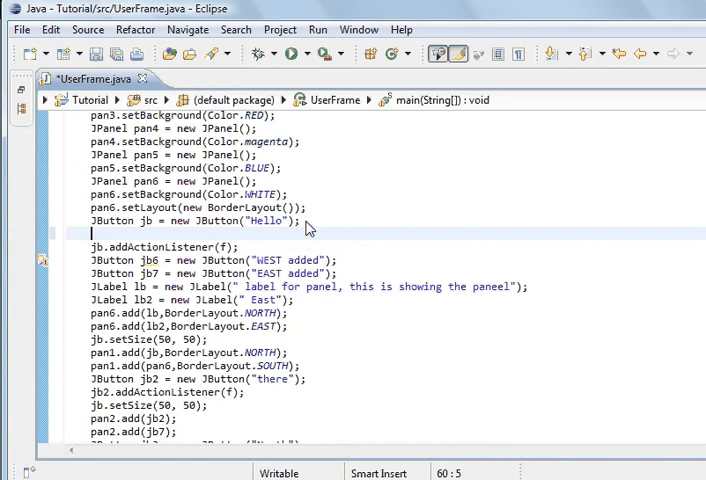
text(jb.setT)
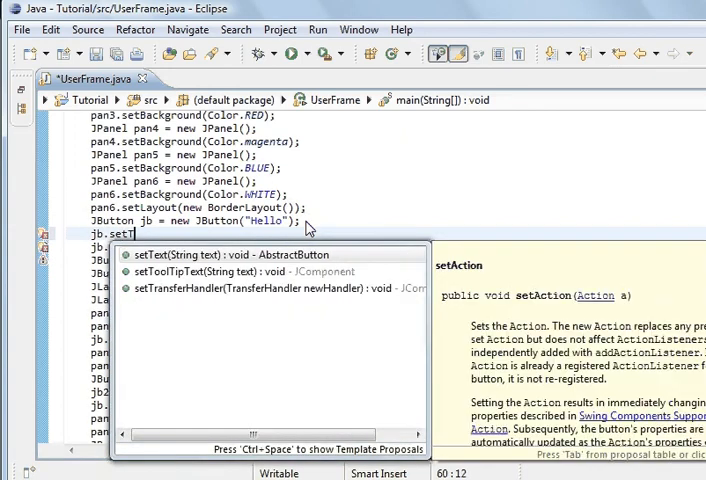
text(oolTipText("Hello)
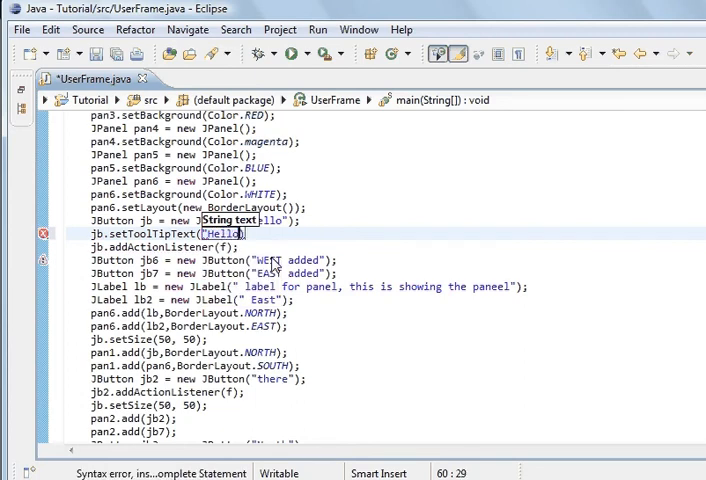
text(Button)
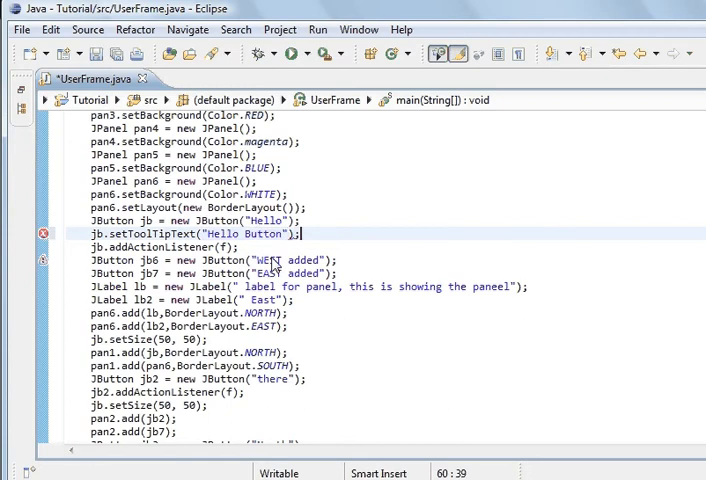
mouse_move(190, 268)
text(lb.setToolTipText("this is the)
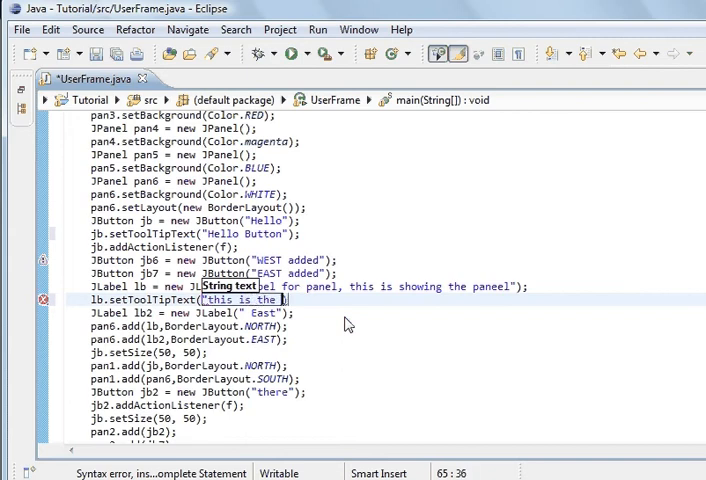
Add lb.setToolTipText("this is the label") below the JLabel lb declaration.
text(label");)
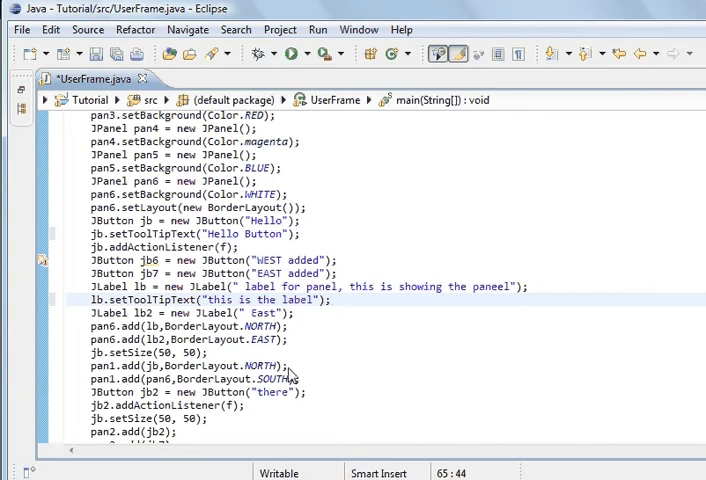
mouse_move(287, 374)
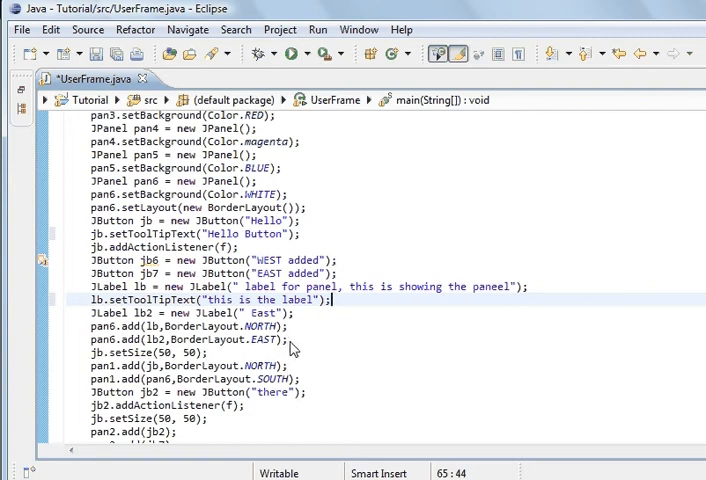
Add pan6.setToolTipText("this is panel 6") after panel 6's add call.
text(pan6.setToolTipText("t)
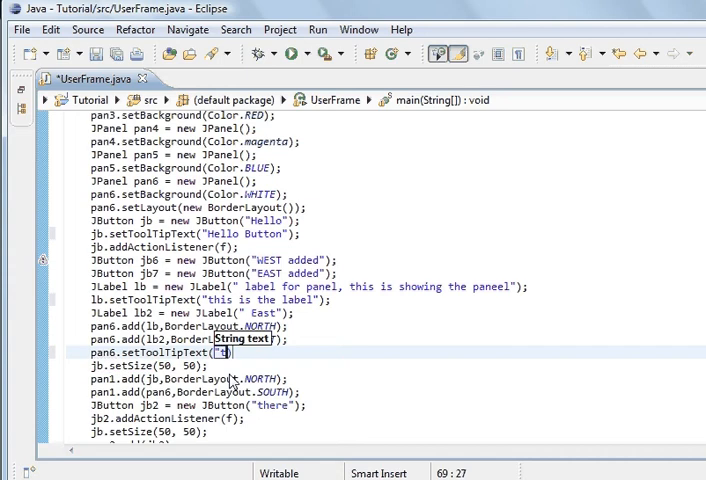
text(this is the)
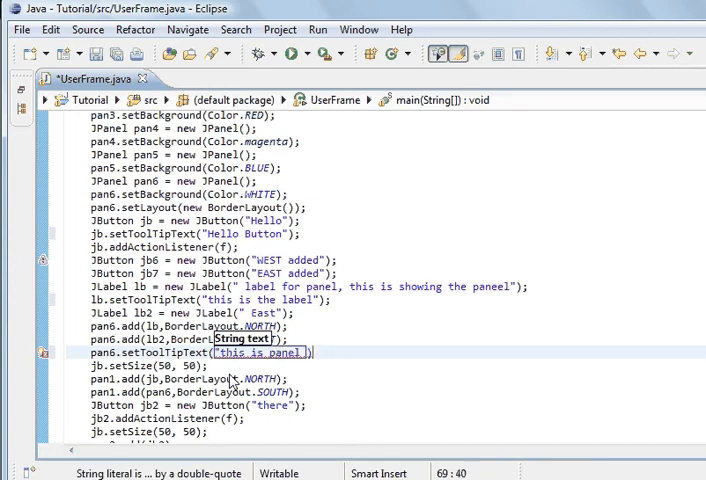
text(6)
text(pan1.setToolTipText("this is )
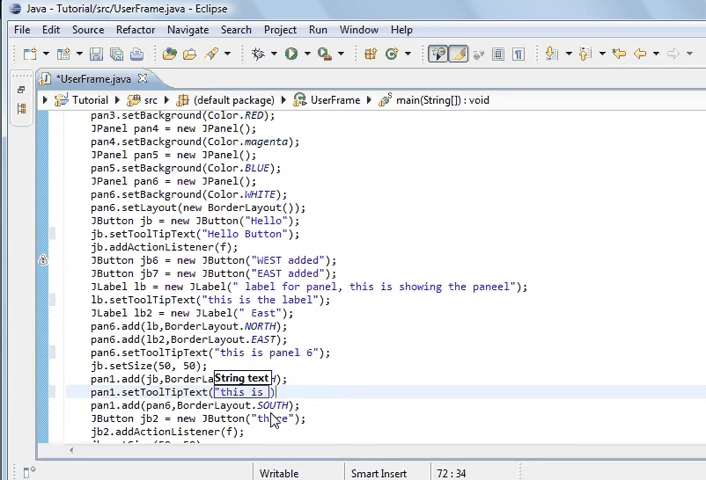
Add pan1.setToolTipText("this is panel 1") after panel 1's add call.
text(panel1)
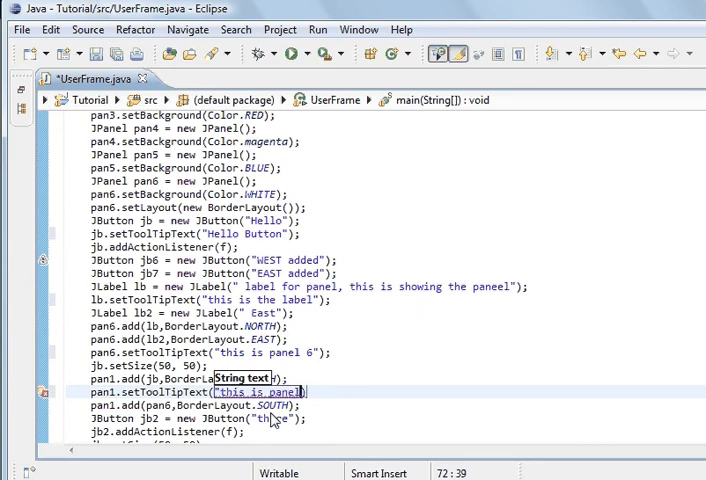
text(i)
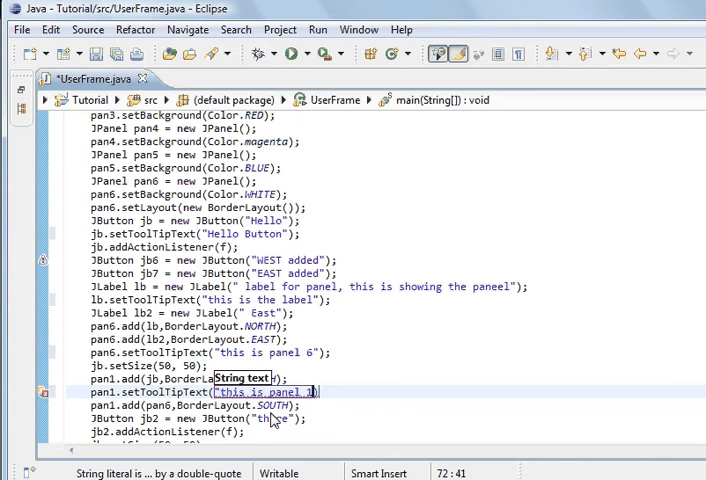
click(270, 391)
text(;)
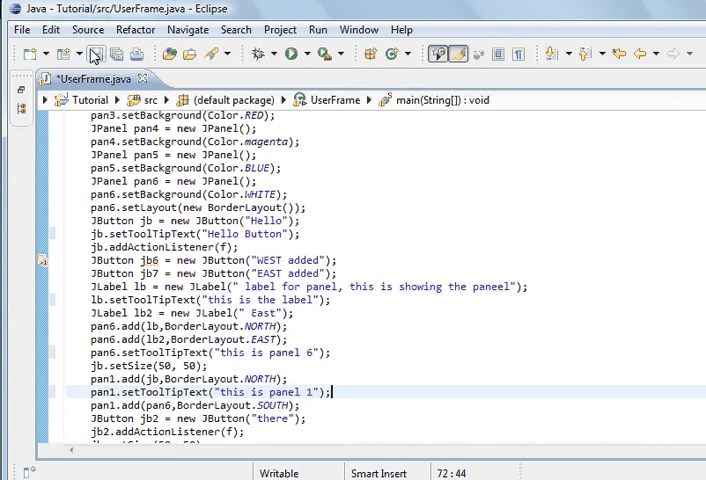
Run the UsersFrame app to check the menu bar, toolbar and panel 1 tooltips.
click(294, 54)
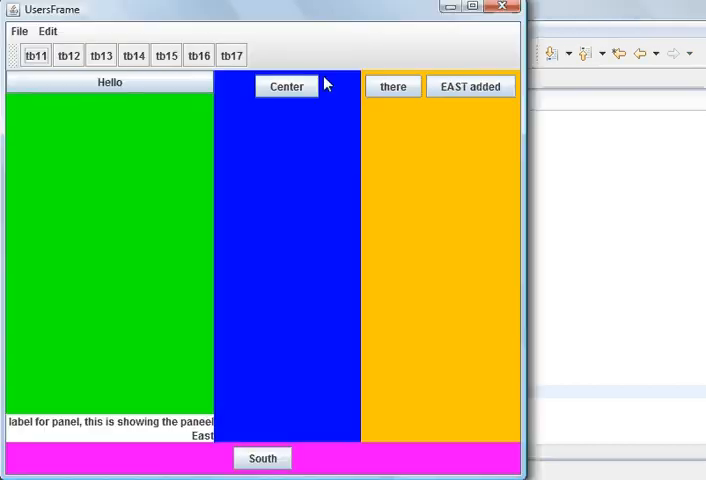
mouse_move(310, 64)
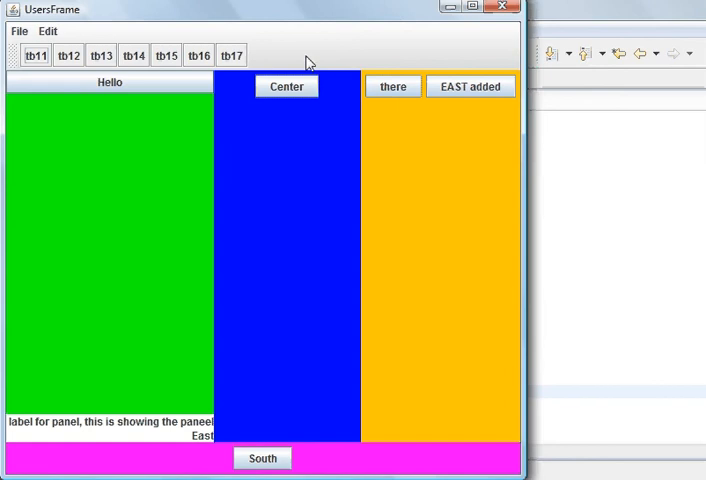
mouse_move(287, 86)
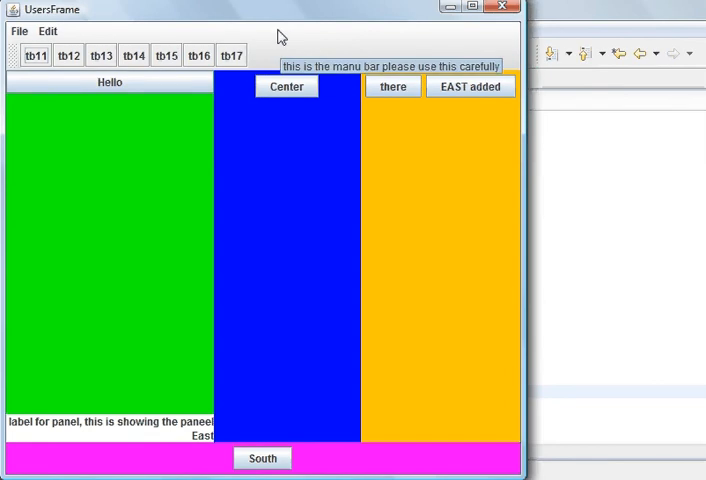
mouse_move(205, 138)
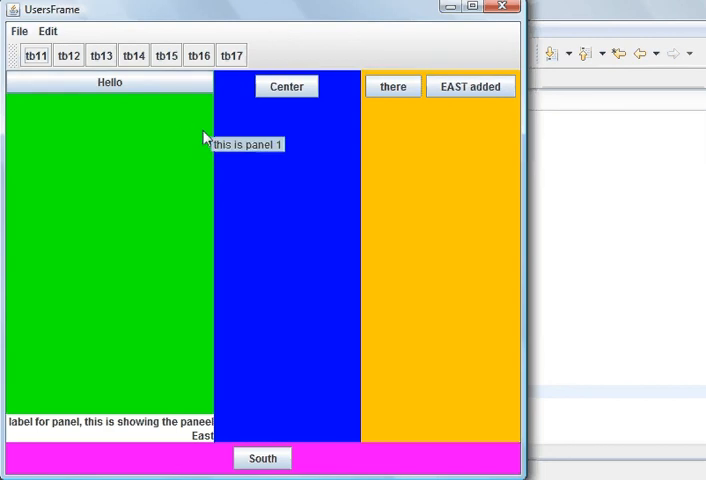
mouse_move(168, 82)
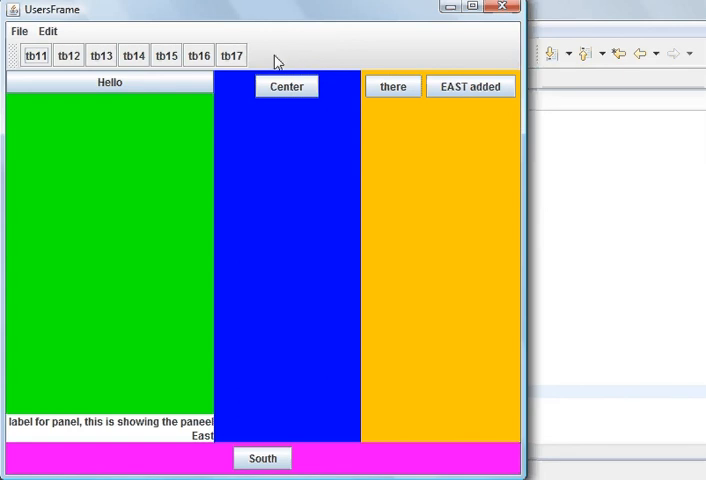
mouse_move(291, 88)
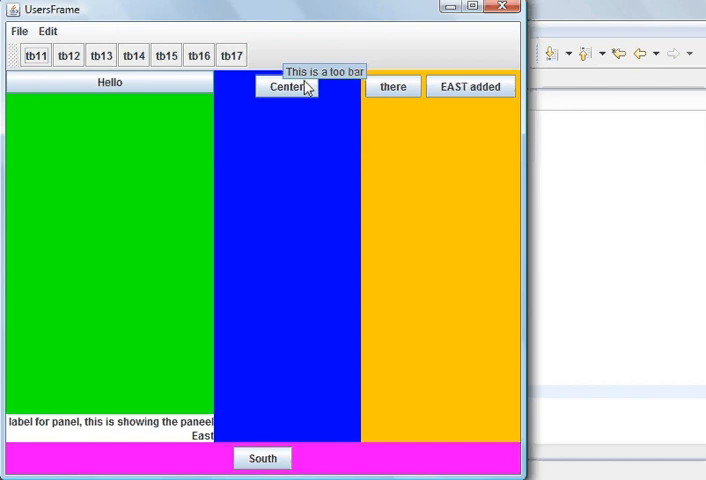
mouse_move(147, 195)
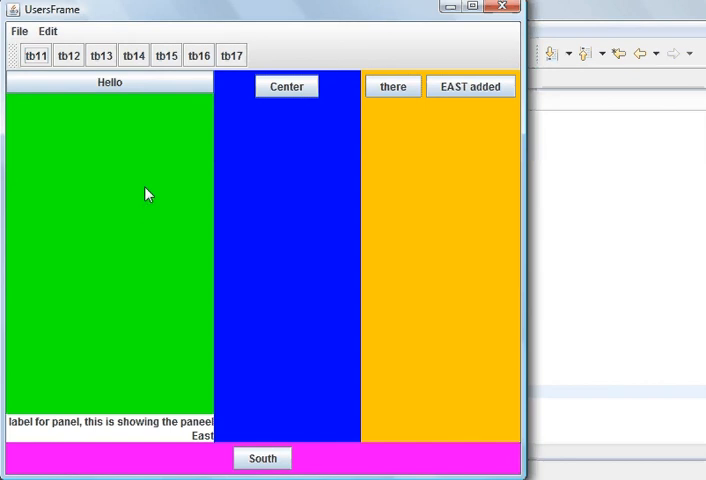
mouse_move(110, 82)
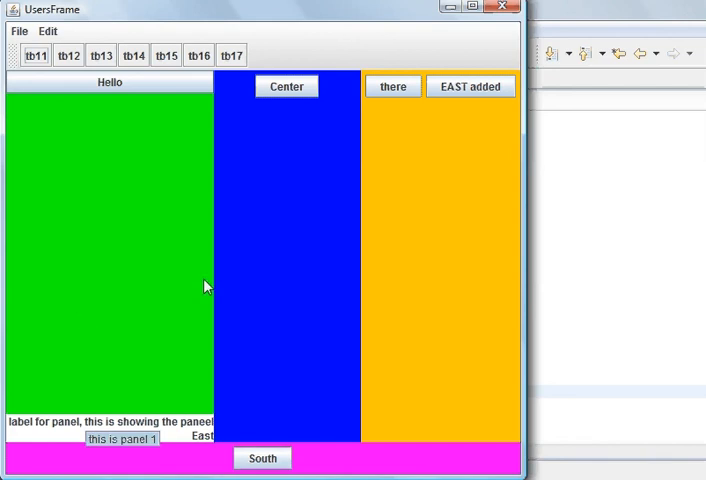
mouse_move(267, 287)
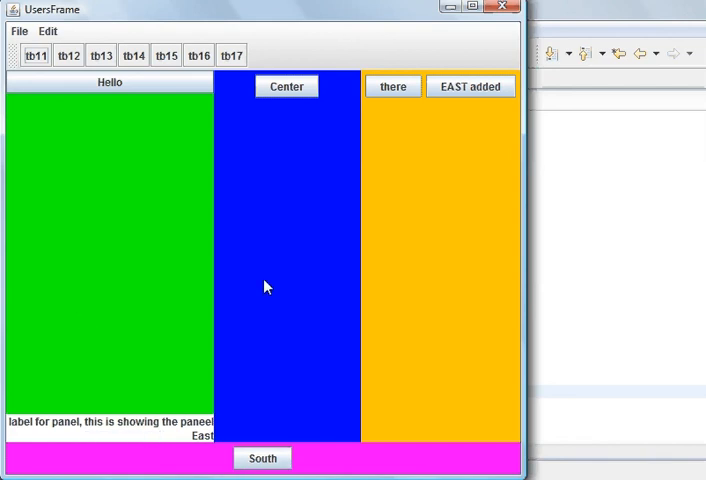